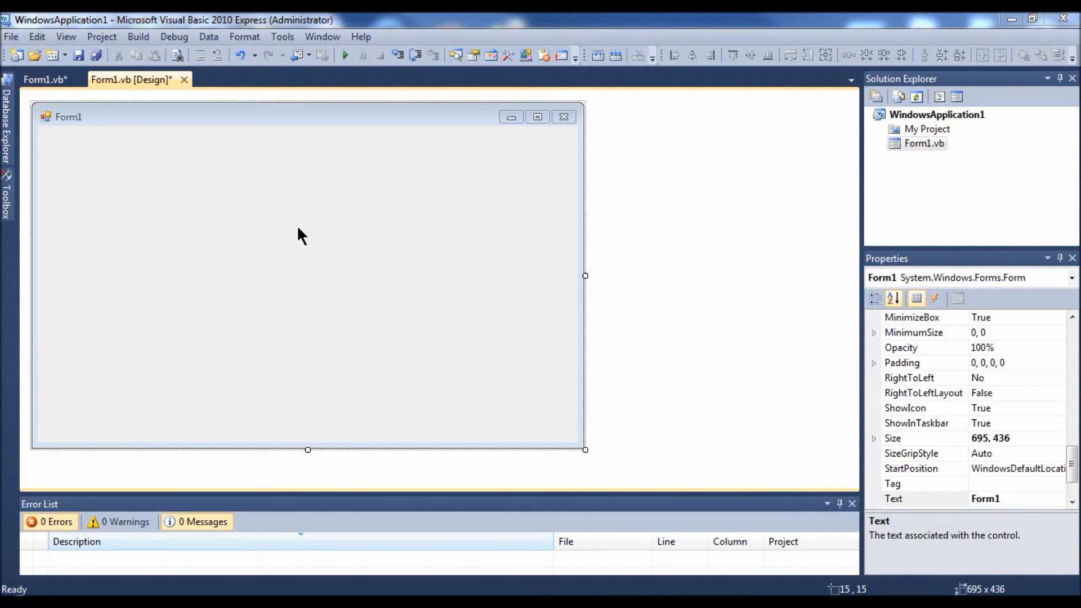
pyautogui.moveTo(338, 250)
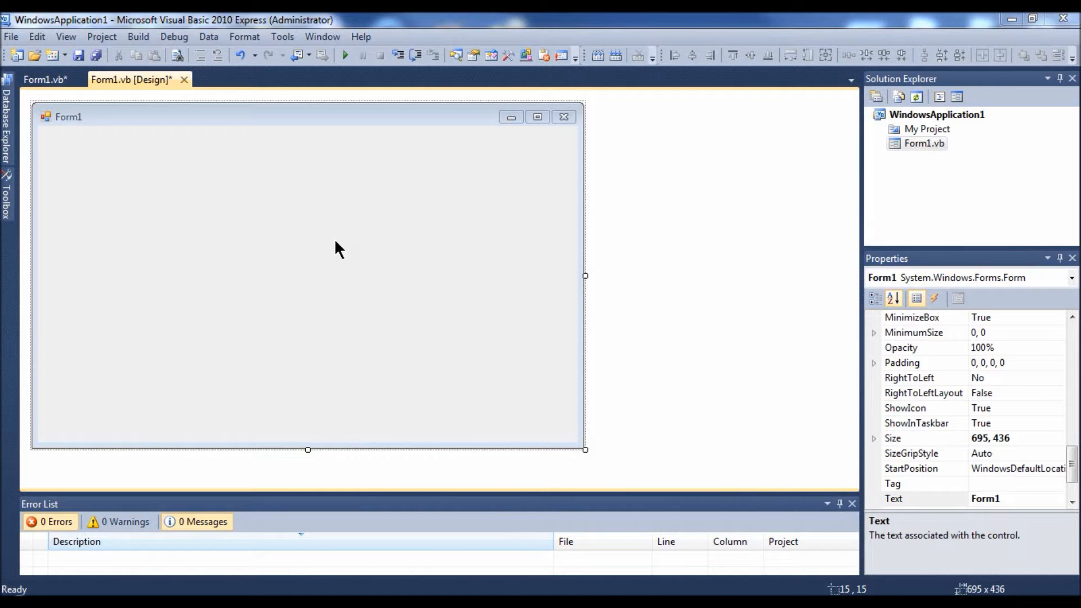
pyautogui.moveTo(376, 265)
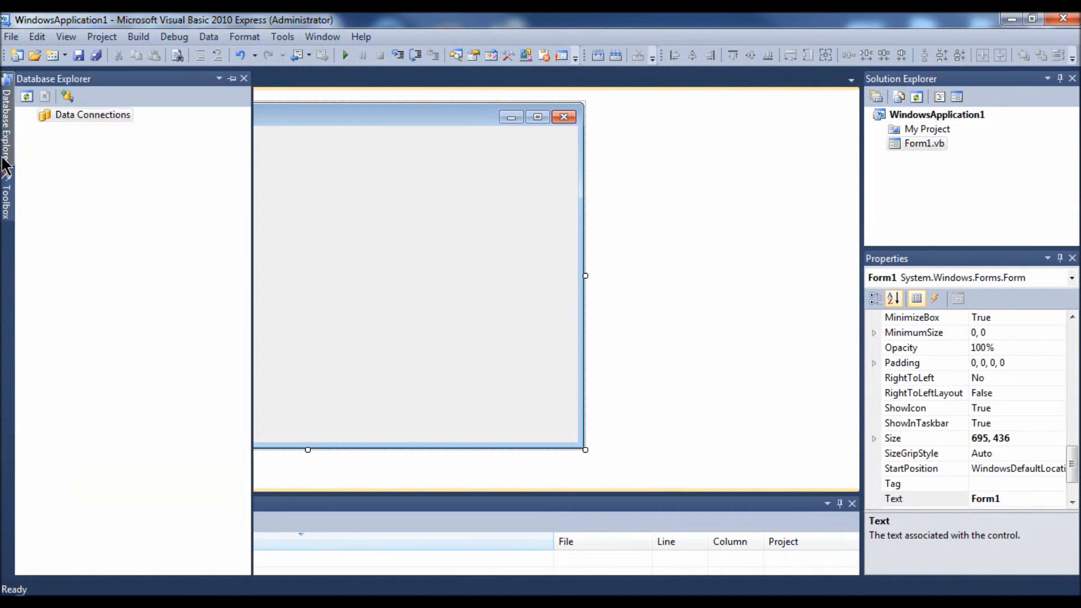
# - Bring up the Choose Toolbox Items dialog from the Toolbox's right-click menu
pyautogui.click(7, 192)
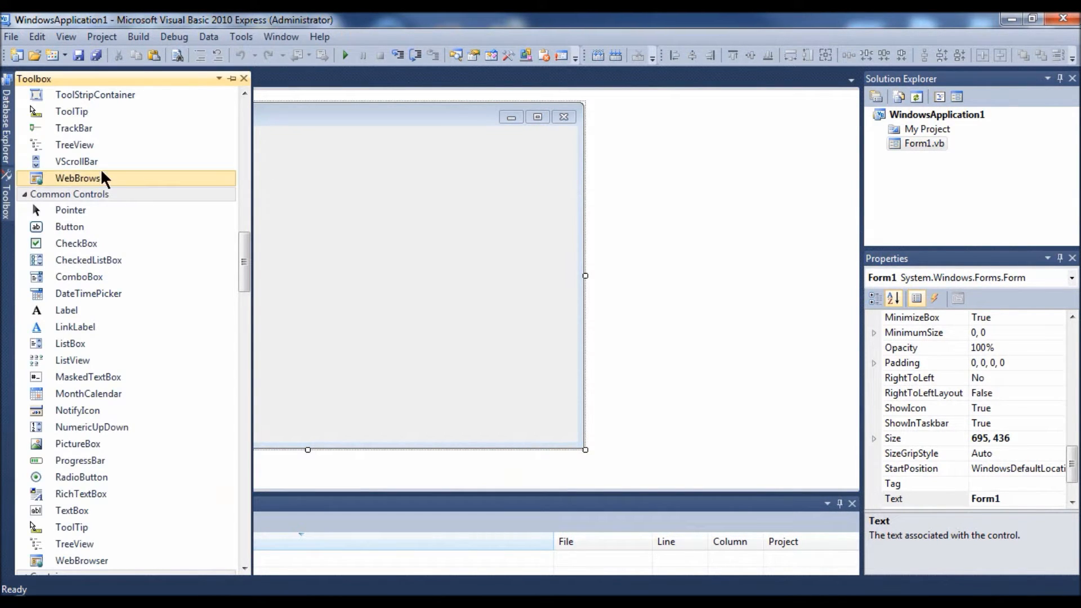
pyautogui.rightClick(76, 161)
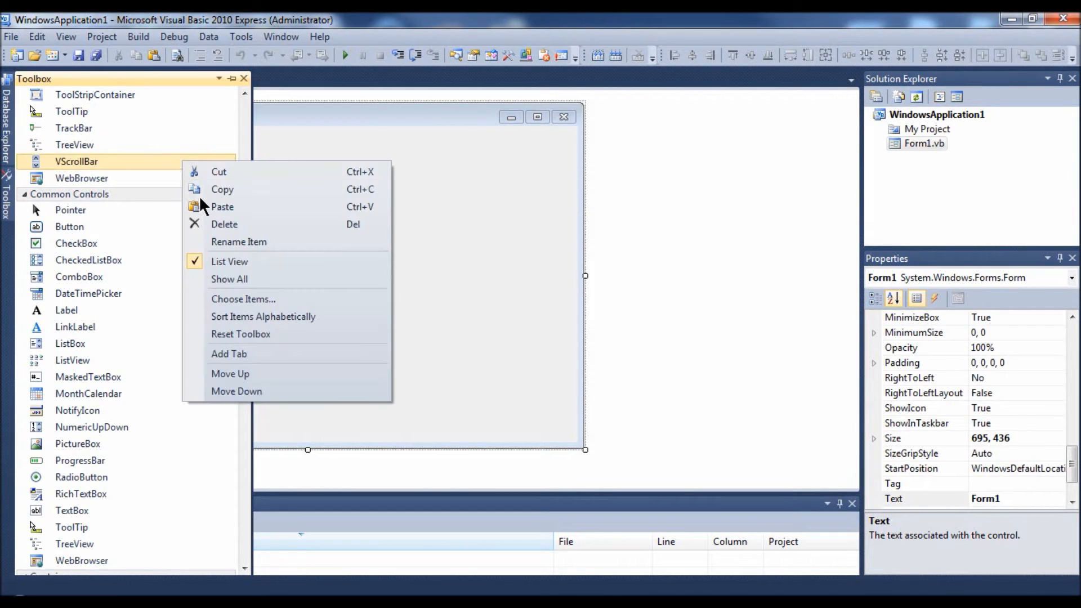
pyautogui.moveTo(250, 298)
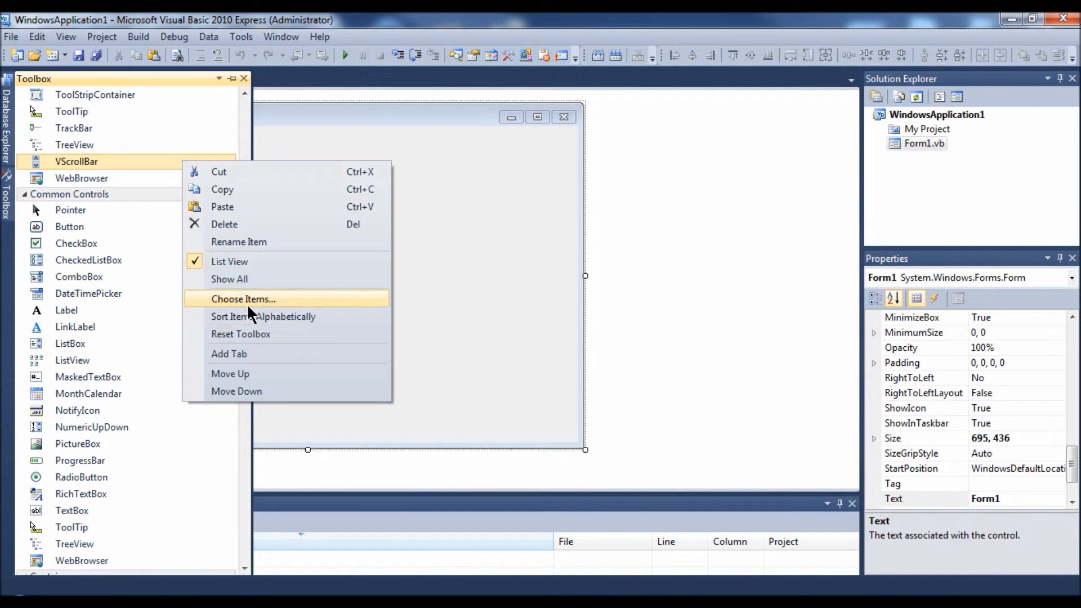
pyautogui.moveTo(234, 303)
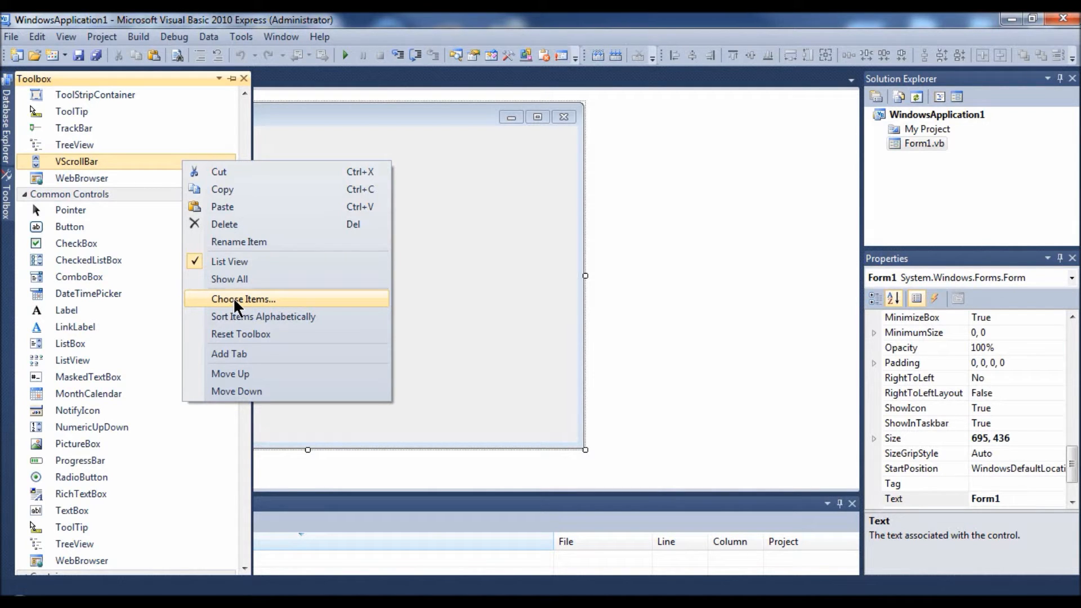
pyautogui.click(243, 299)
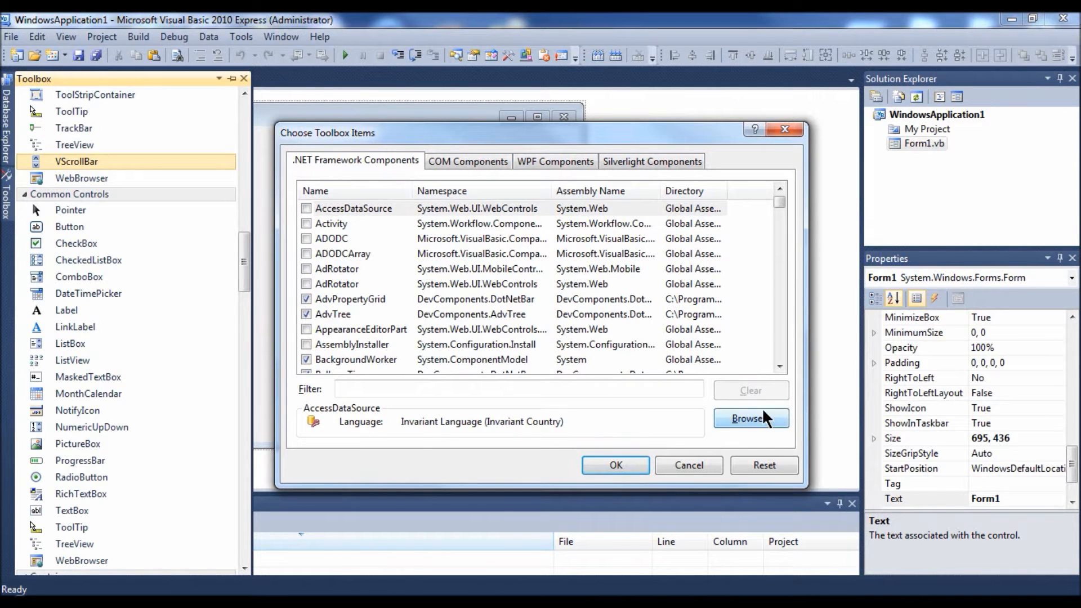
# - Browse to My Documents > Visual Basic DLL Libaries > My Created DLL > Mac OS X Button DLL Library
pyautogui.click(750, 419)
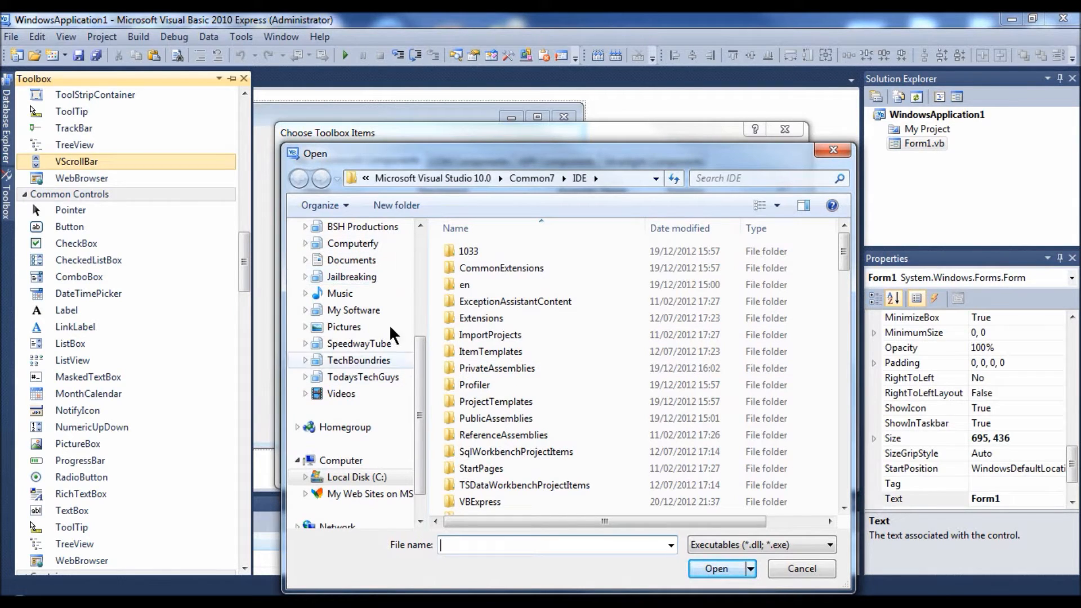
pyautogui.click(306, 260)
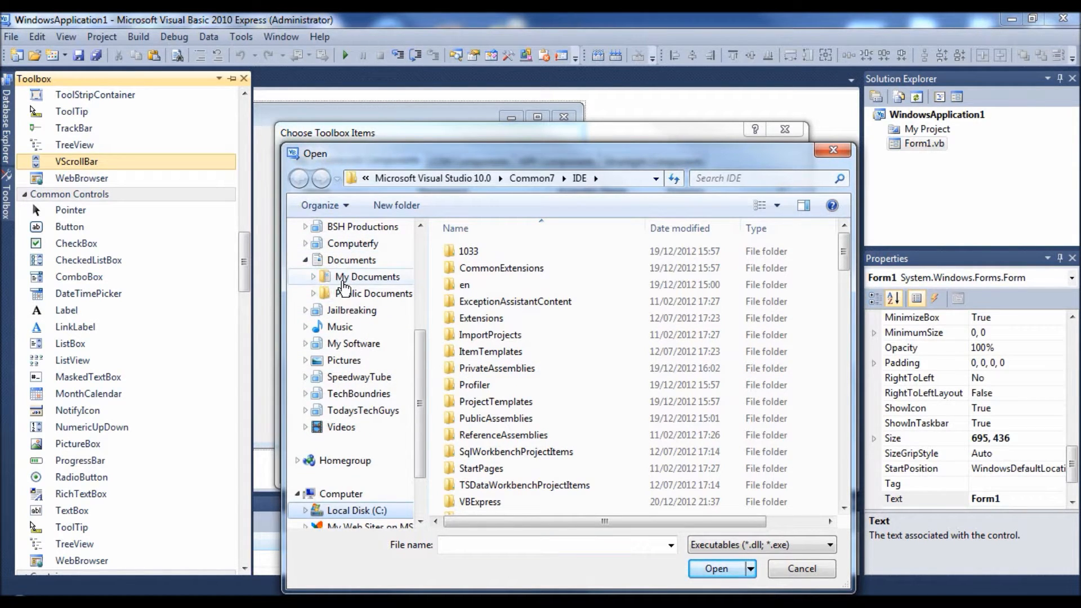
pyautogui.doubleClick(367, 277)
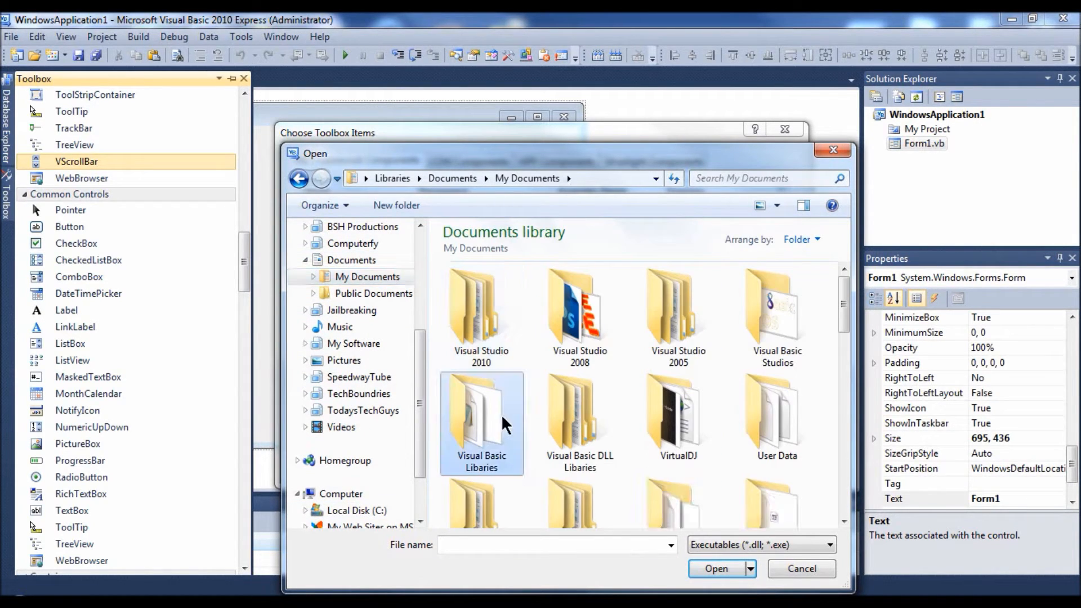
pyautogui.doubleClick(481, 424)
pyautogui.write('Unzip32.dll')
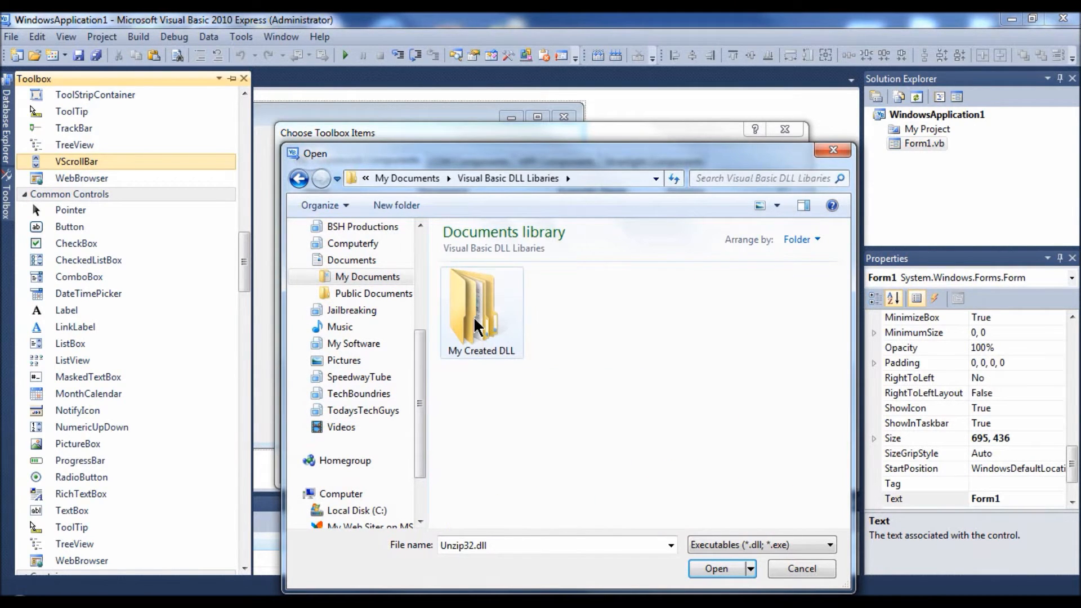
pyautogui.doubleClick(481, 311)
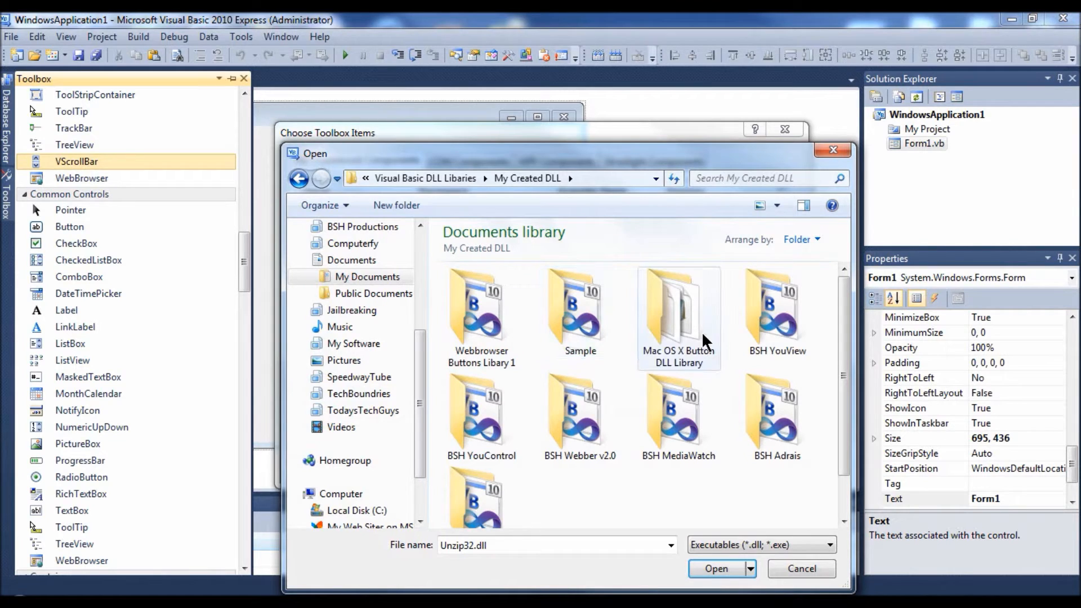
pyautogui.doubleClick(677, 311)
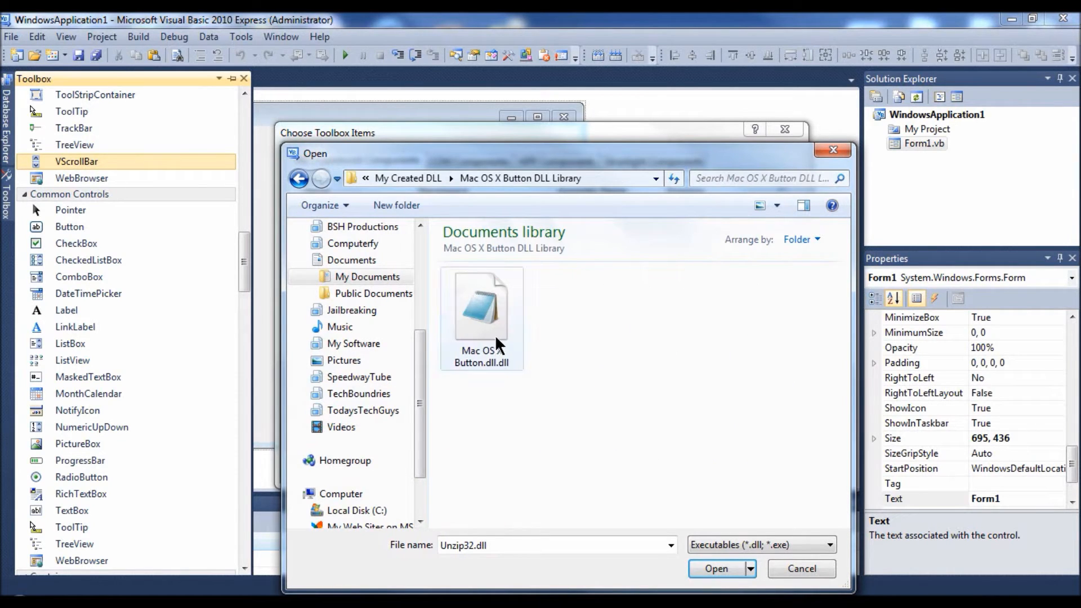
# - Load the Mac OS X Button DLL so the macbutton control joins the Toolbox
pyautogui.click(481, 306)
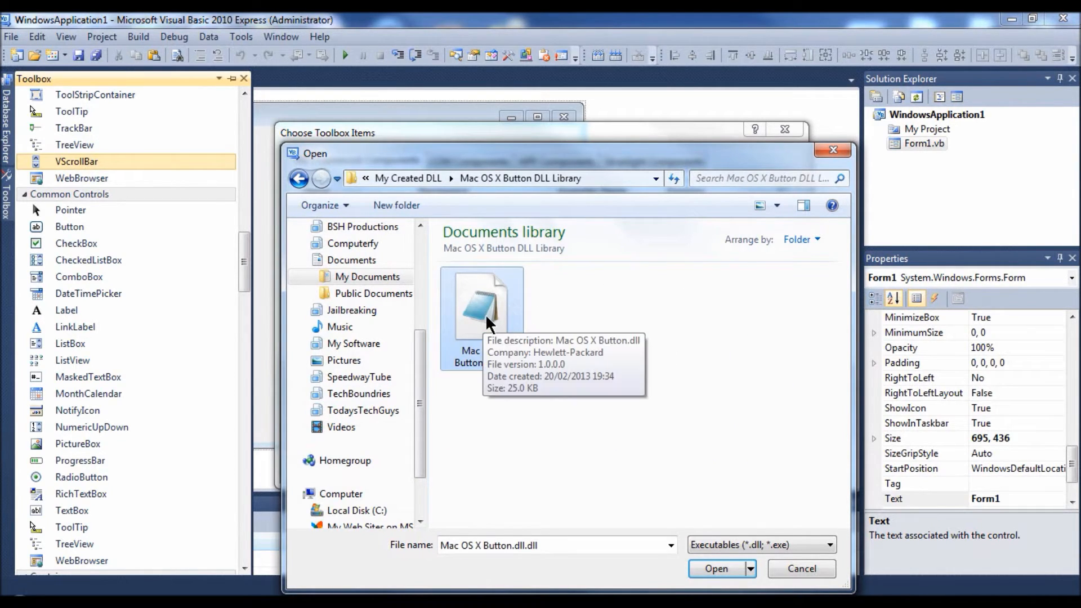
pyautogui.click(716, 568)
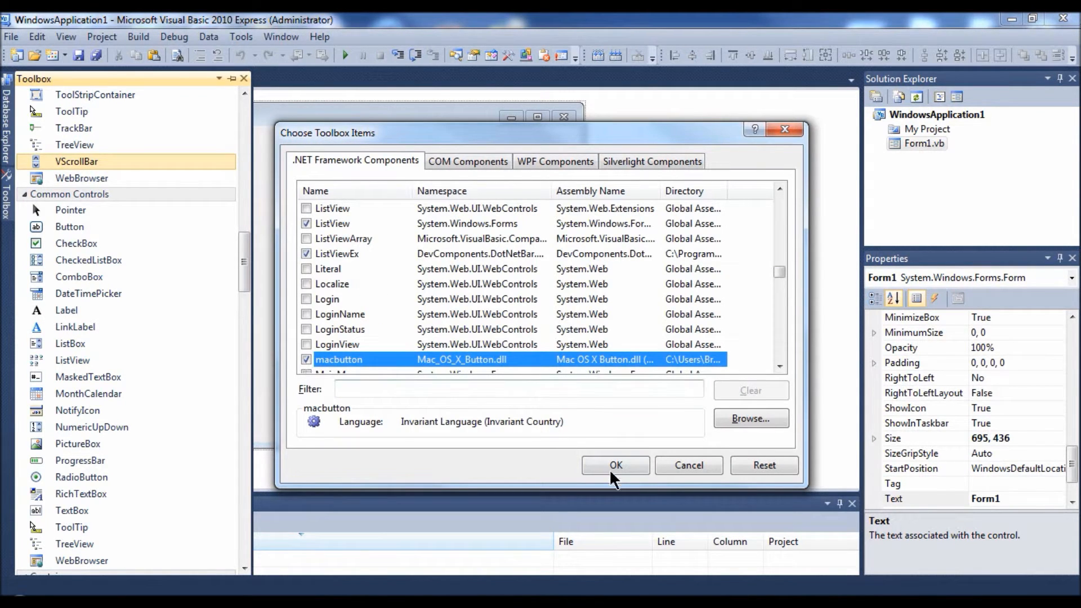
pyautogui.click(614, 465)
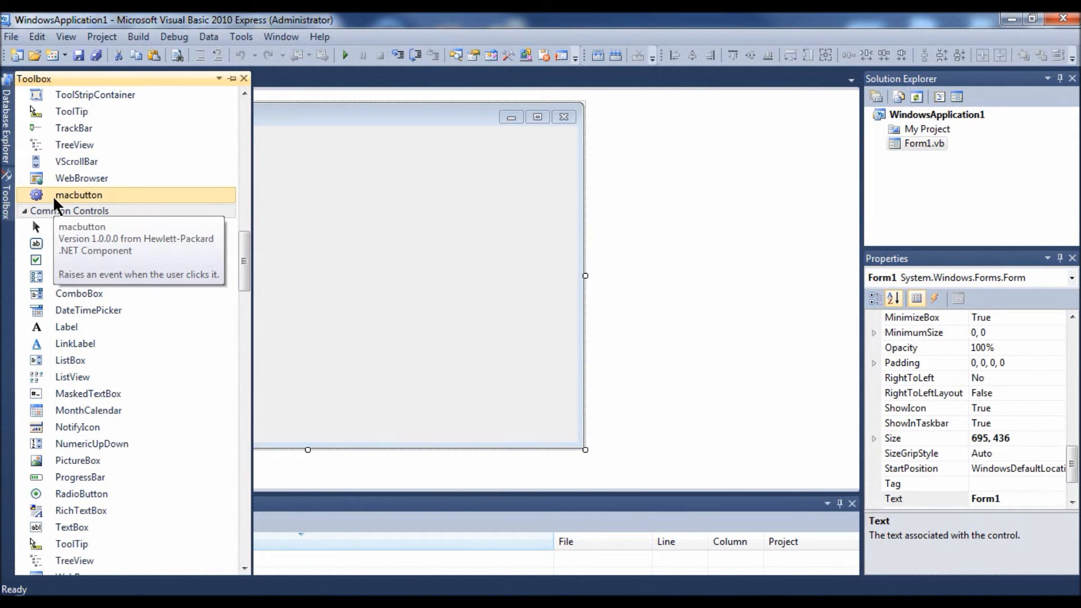
pyautogui.moveTo(76, 202)
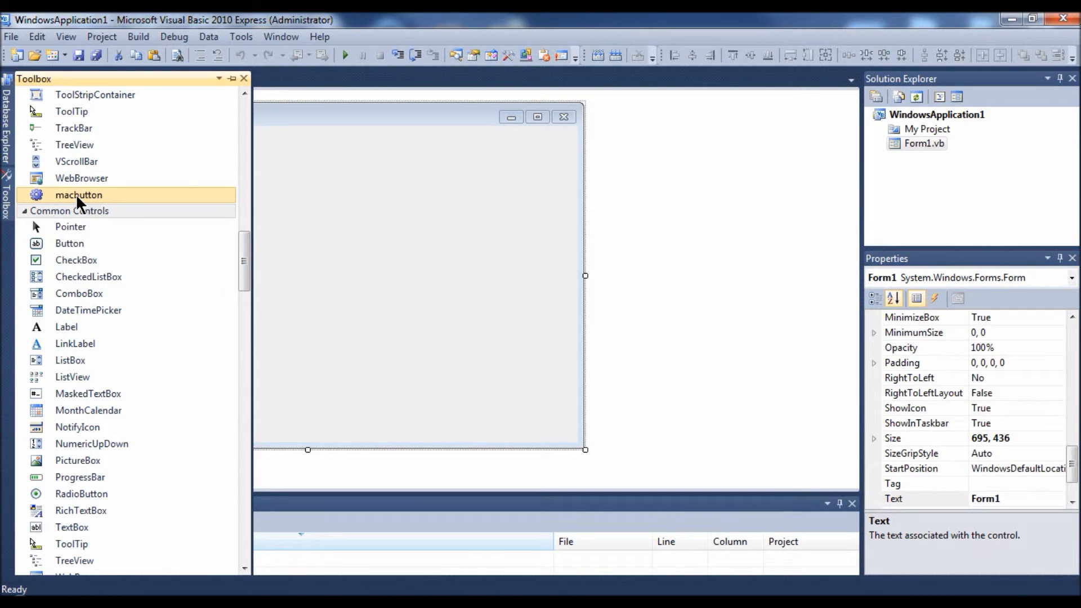
# - Rename the macbutton toolbox item to OS X Button and place Macbutton1 on Form1
pyautogui.rightClick(77, 195)
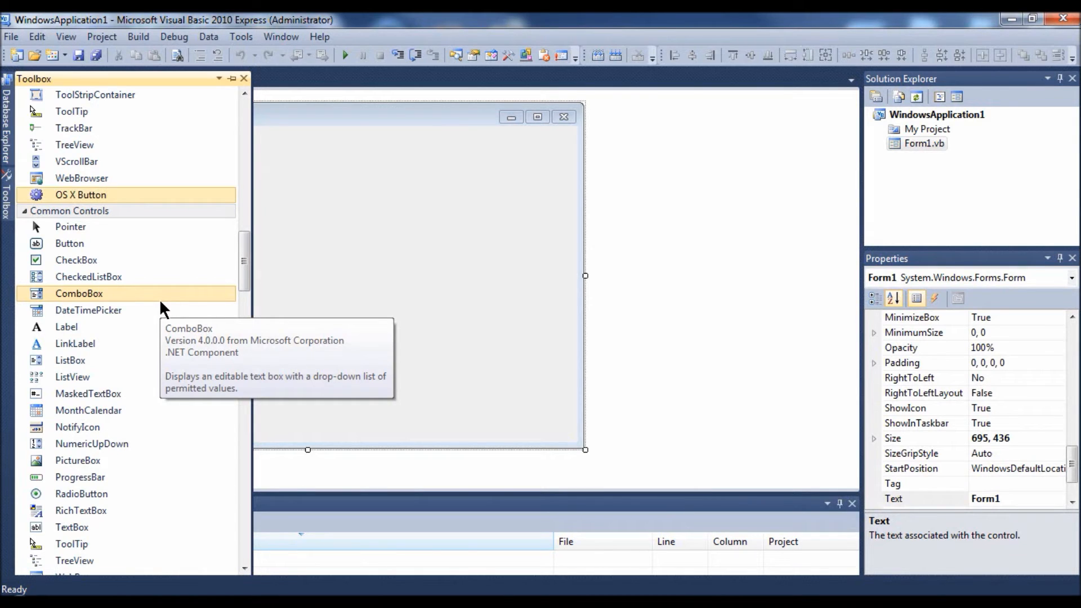
pyautogui.rightClick(52, 203)
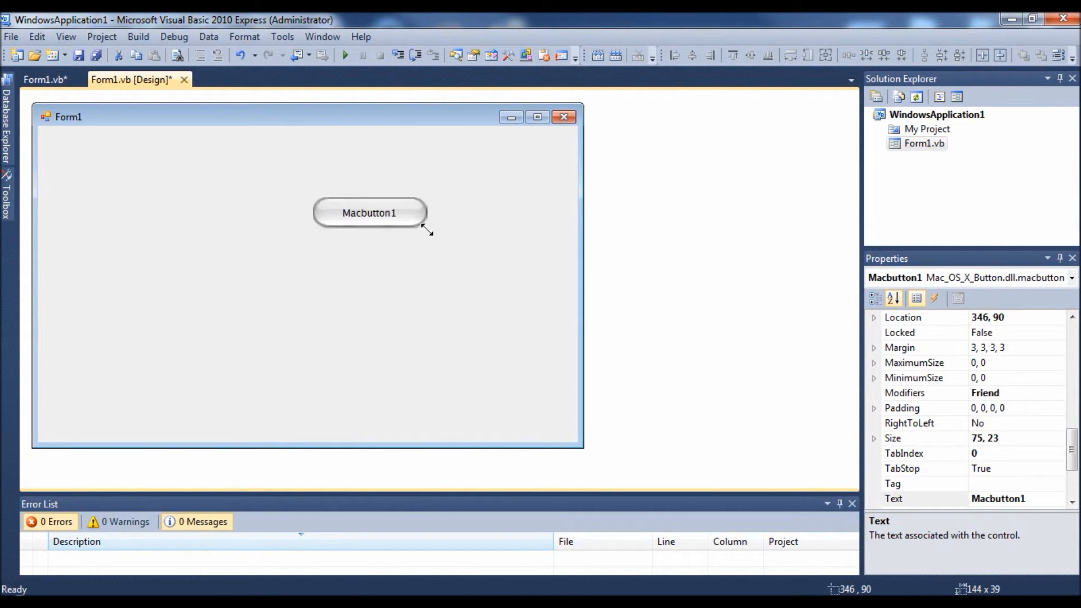
# - Enlarge Macbutton1 by dragging its bottom-right handle outward
pyautogui.moveTo(429, 232); pyautogui.dragTo(444, 232)
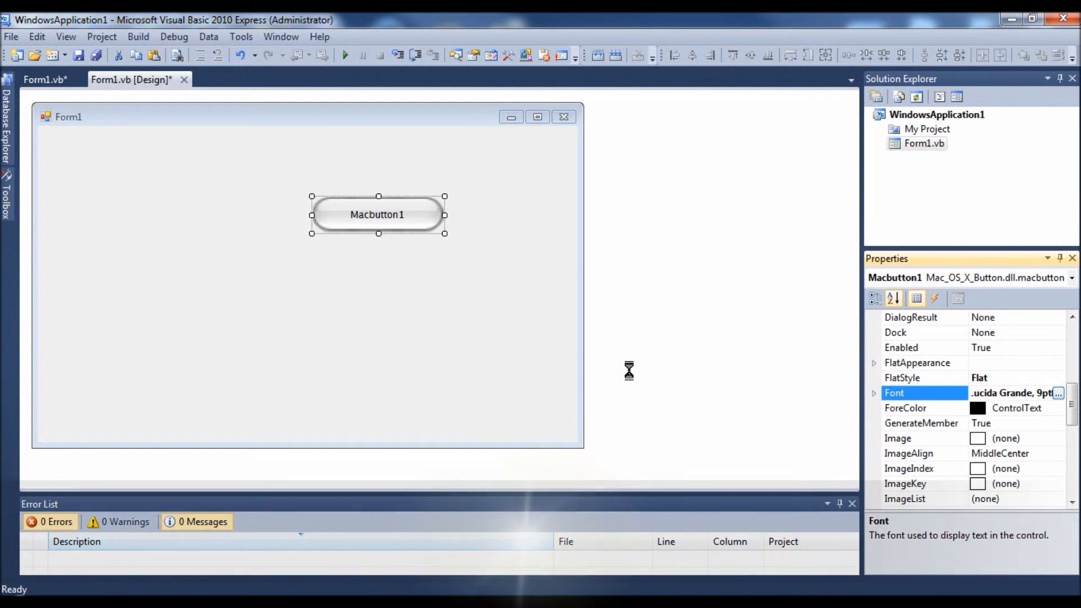
# - Change Macbutton1's font to Century Gothic, Regular, 9pt
pyautogui.click(1061, 392)
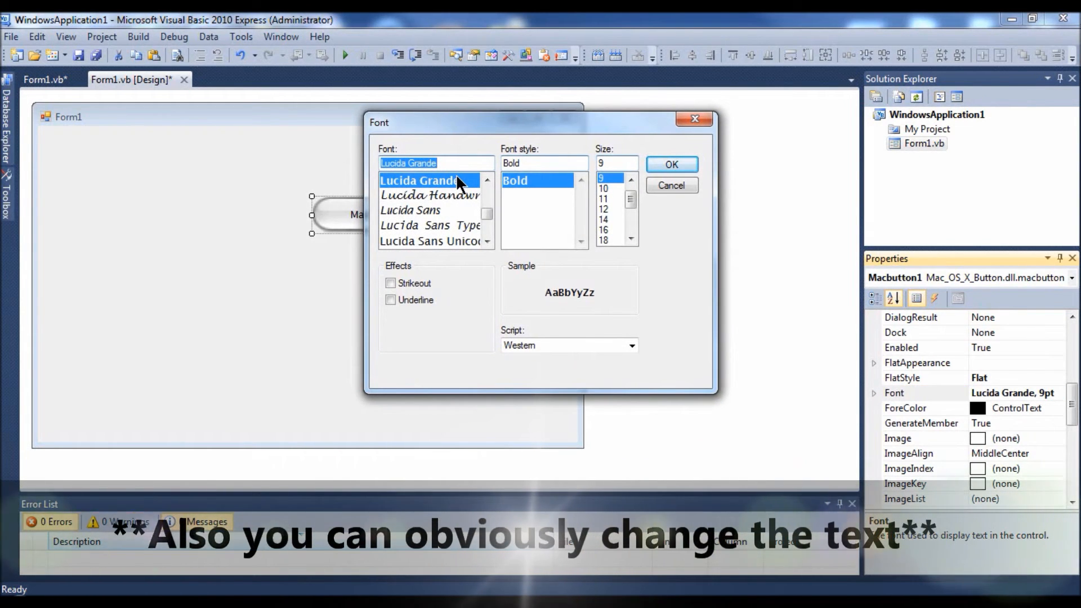
pyautogui.write('cet')
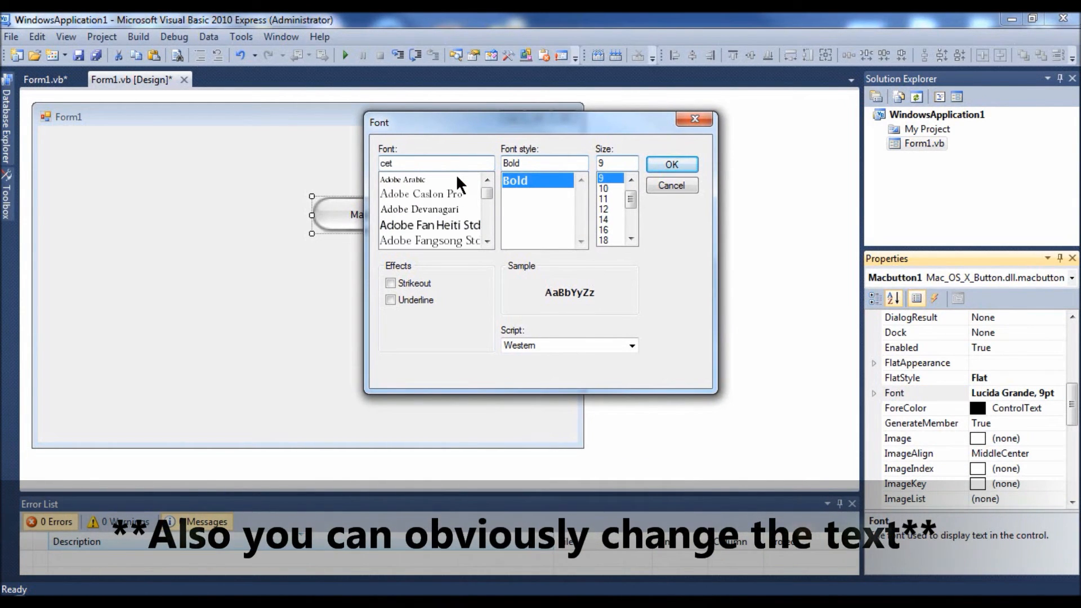
pyautogui.click(423, 211)
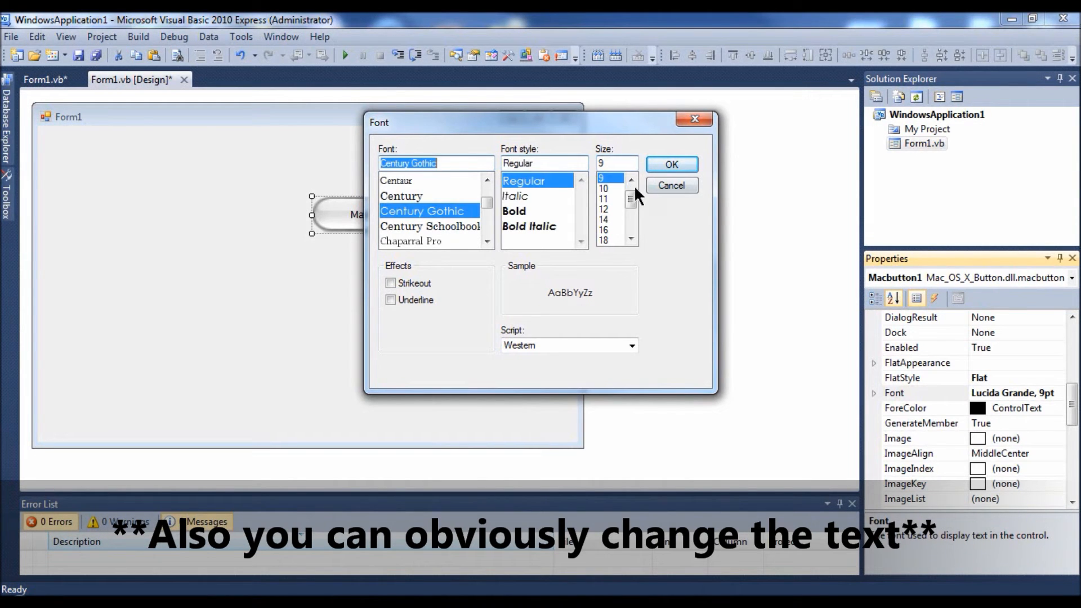
pyautogui.click(670, 165)
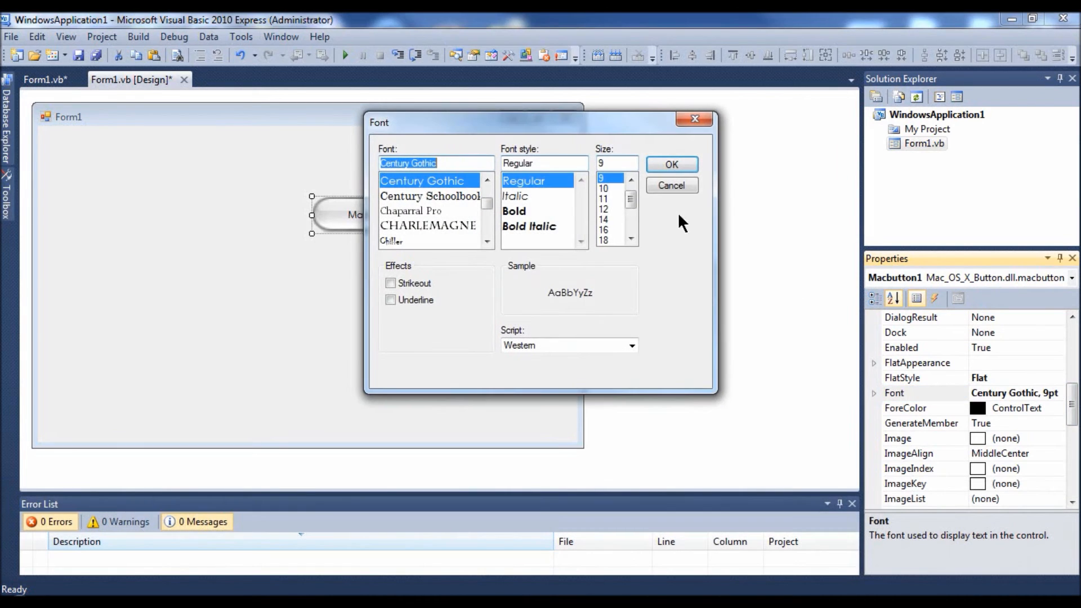
pyautogui.click(670, 164)
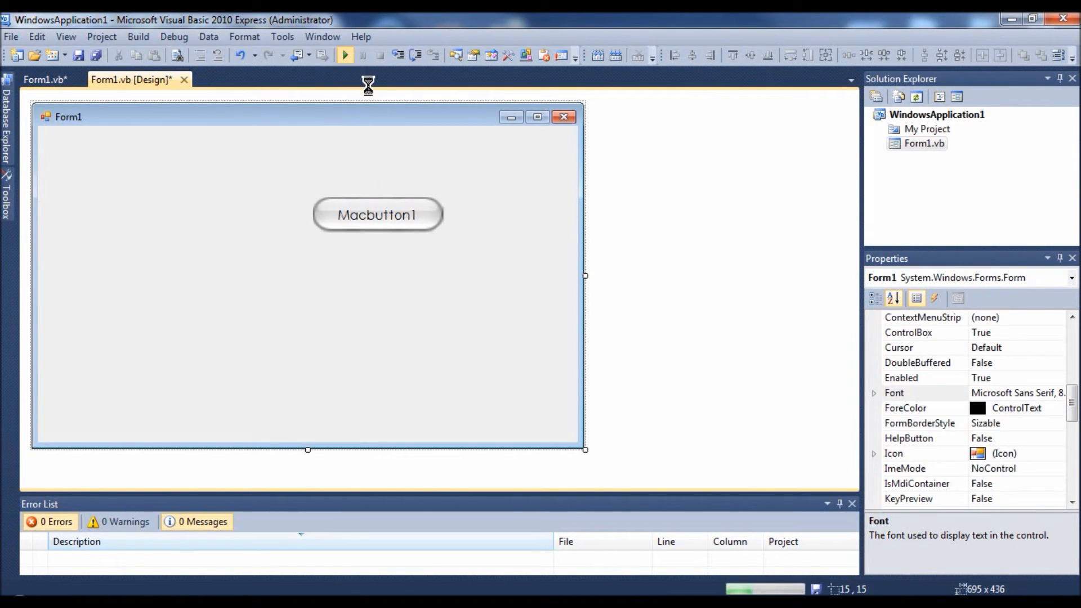
# - Run WindowsApplication1 to see the Century Gothic button on Form1
pyautogui.click(345, 55)
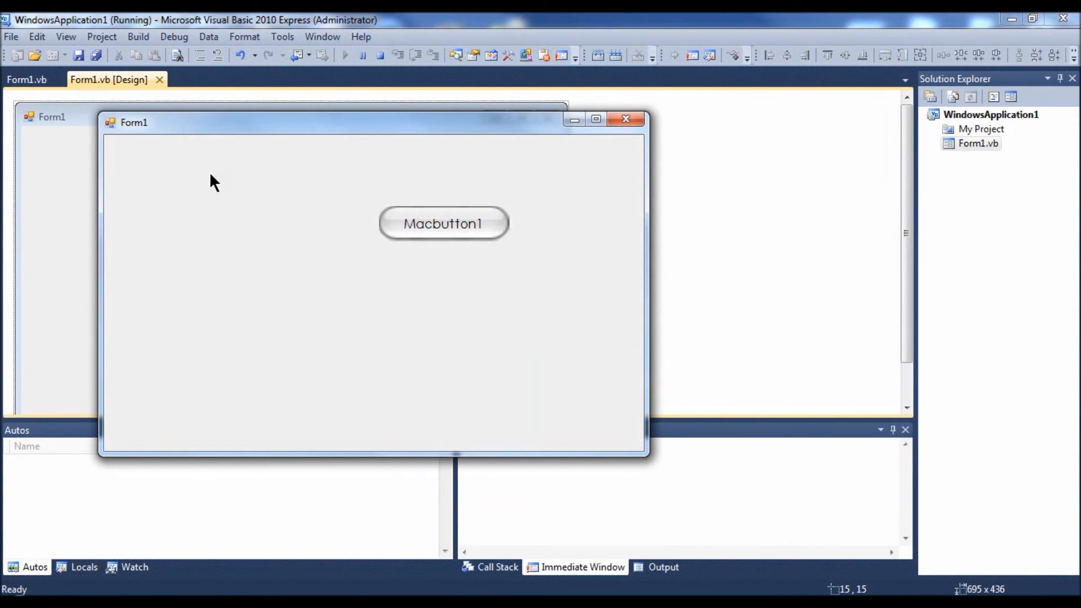
pyautogui.moveTo(396, 299)
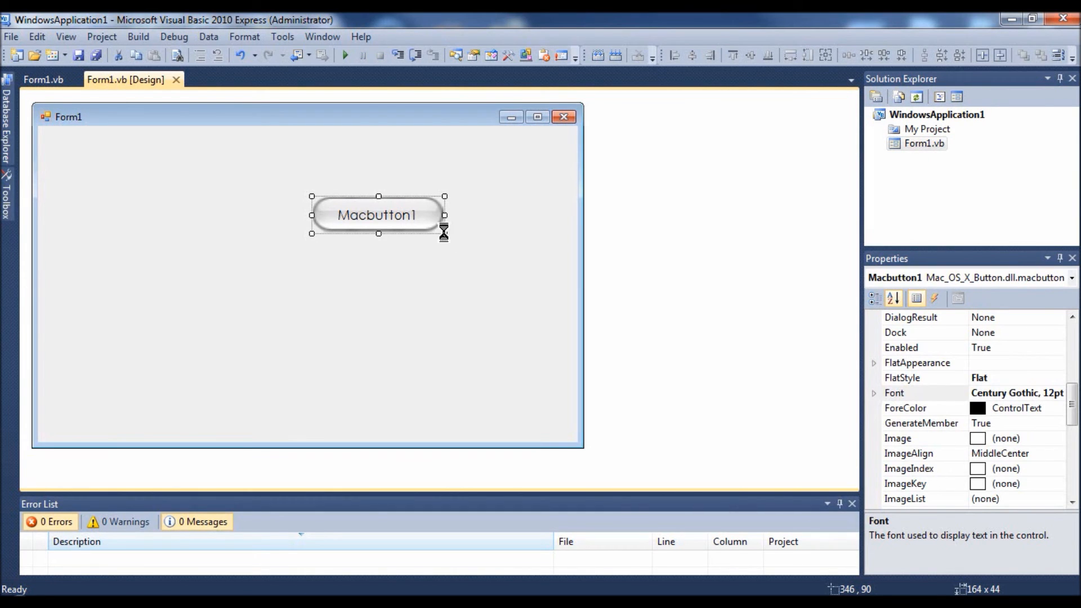
# - Resize Macbutton1 to 126×41 and move it to Form1's top-left corner
pyautogui.moveTo(443, 233); pyautogui.dragTo(419, 221)
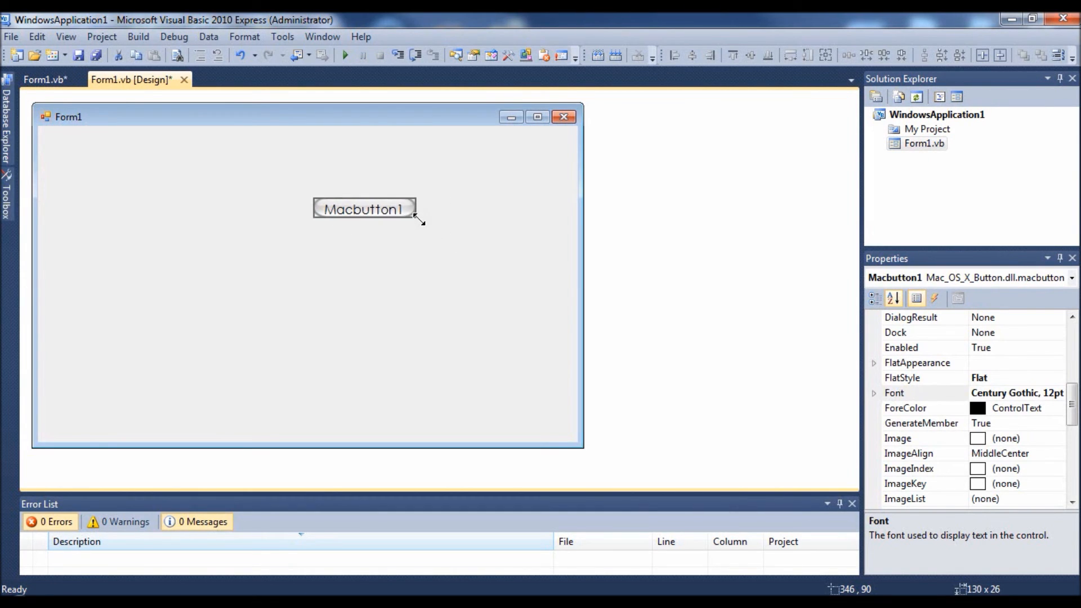
pyautogui.moveTo(364, 208); pyautogui.dragTo(179, 201)
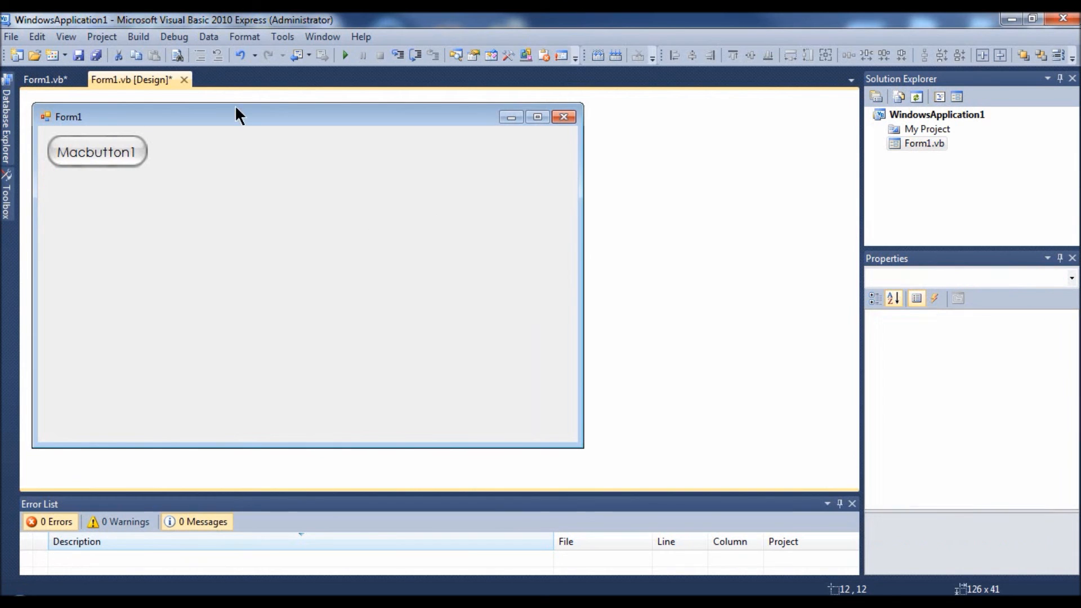
pyautogui.click(97, 151)
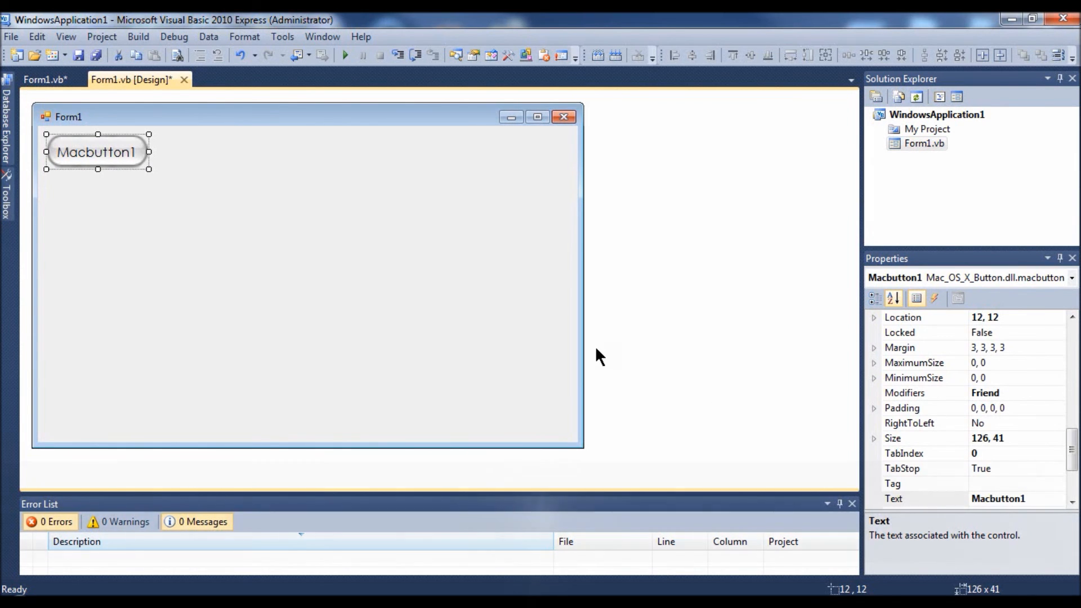